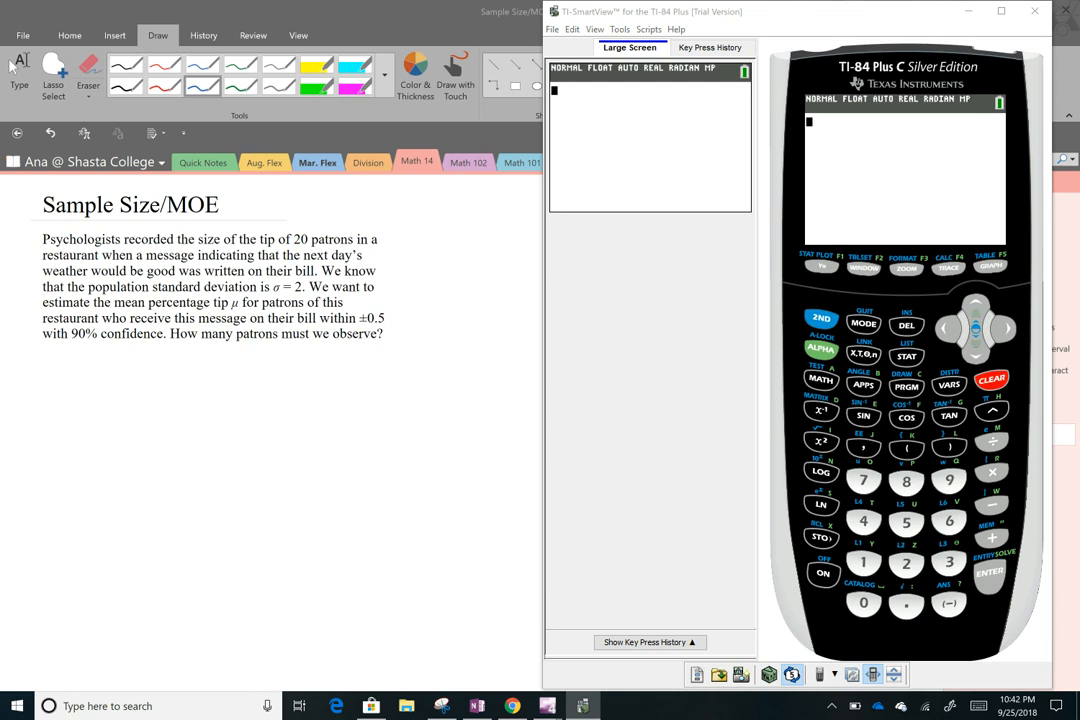
# Handwrite the given values σ=2, ±0.5, 90% and begin MOE = z*σ/ under the problem.
pyautogui.moveTo(84, 362); pyautogui.dragTo(132, 362)
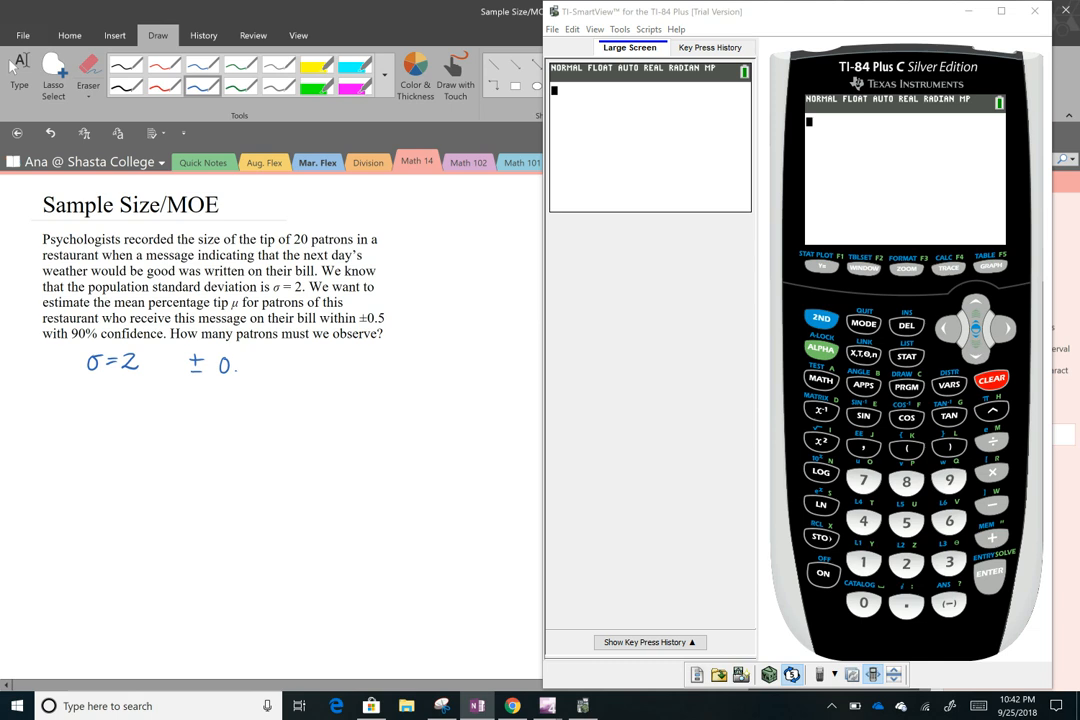
pyautogui.moveTo(230, 370); pyautogui.dragTo(250, 360)
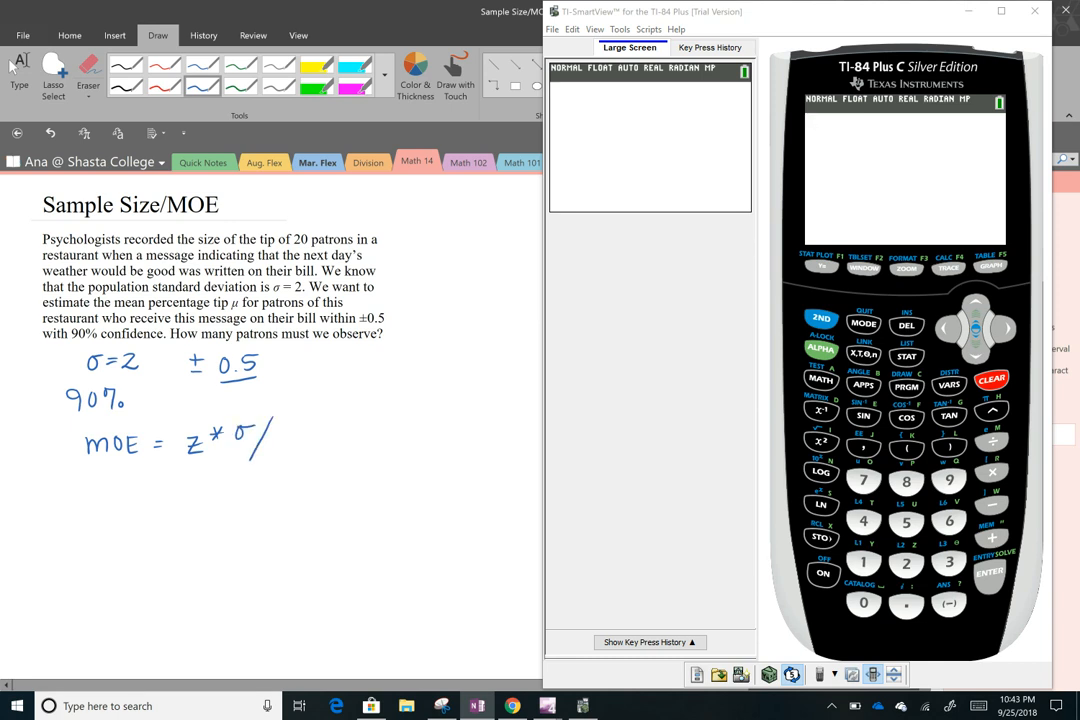
# Finish MOE = z*σ/√n, brace the knowns with 24.1, and write n = (z*σ/m)².
pyautogui.moveTo(258, 450); pyautogui.dragTo(296, 444)
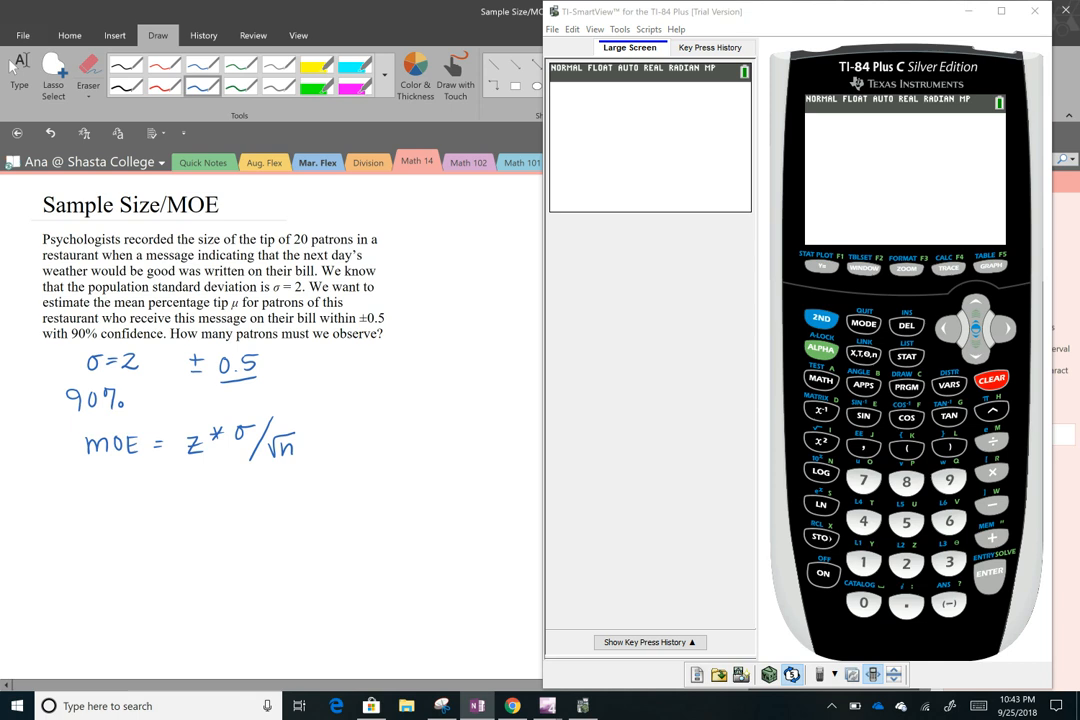
pyautogui.moveTo(316, 404); pyautogui.dragTo(324, 456)
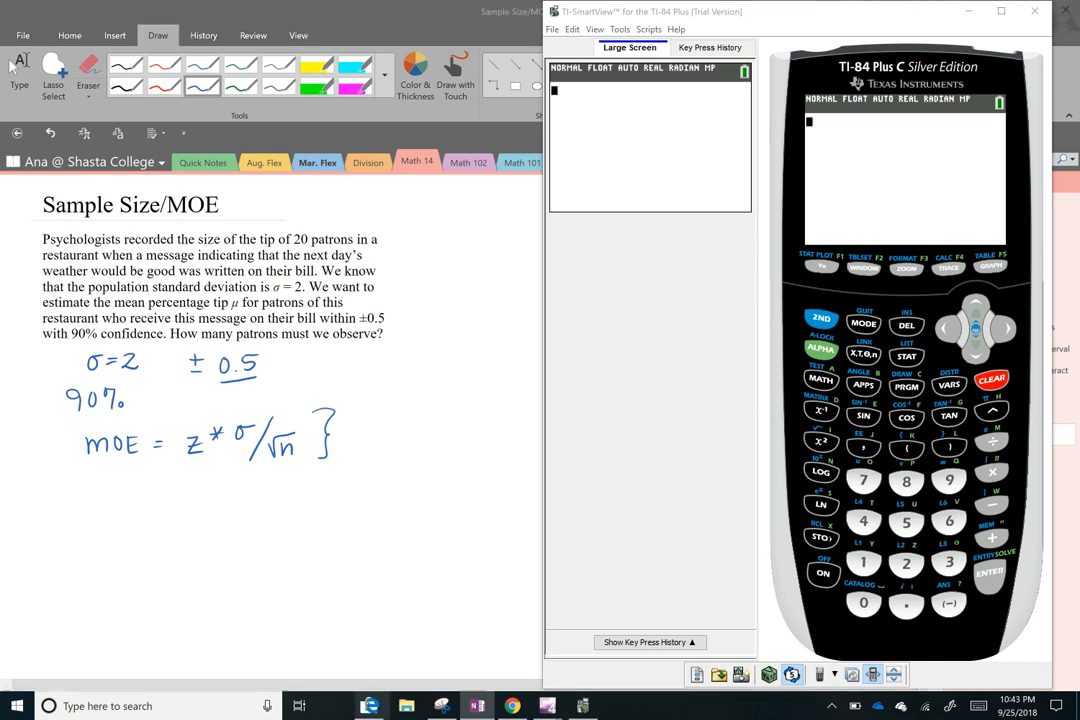
pyautogui.moveTo(284, 488); pyautogui.dragTo(284, 460)
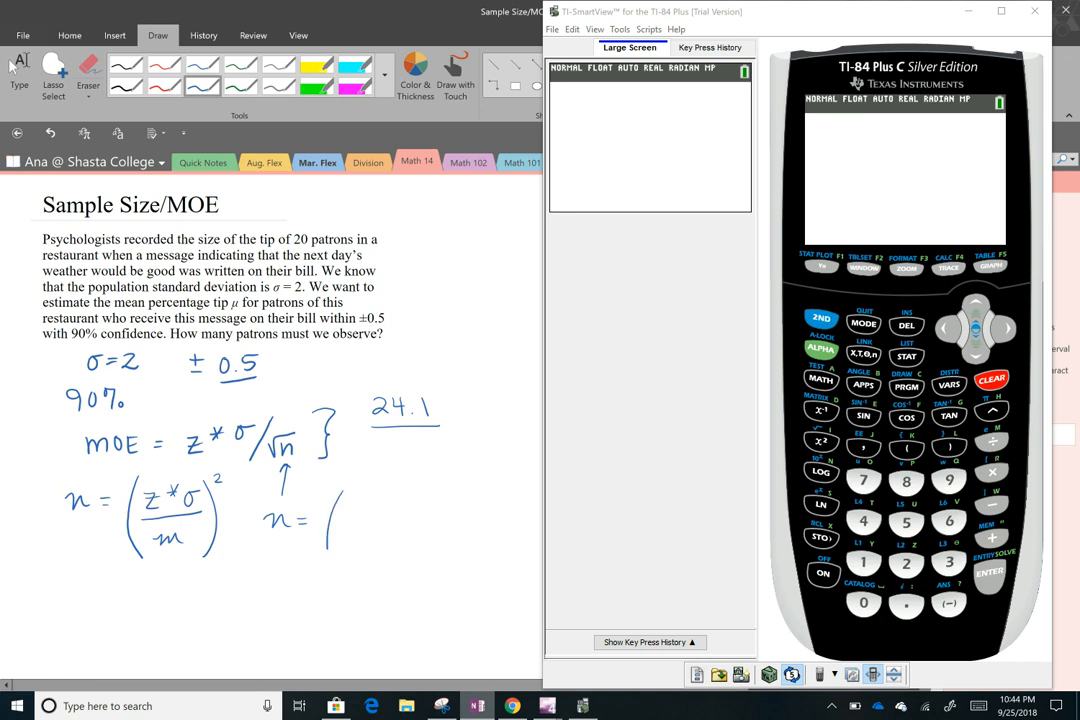
# Substitute the values to get n = (1.645·2 / 0.5)².
pyautogui.moveTo(340, 490); pyautogui.dragTo(336, 576)
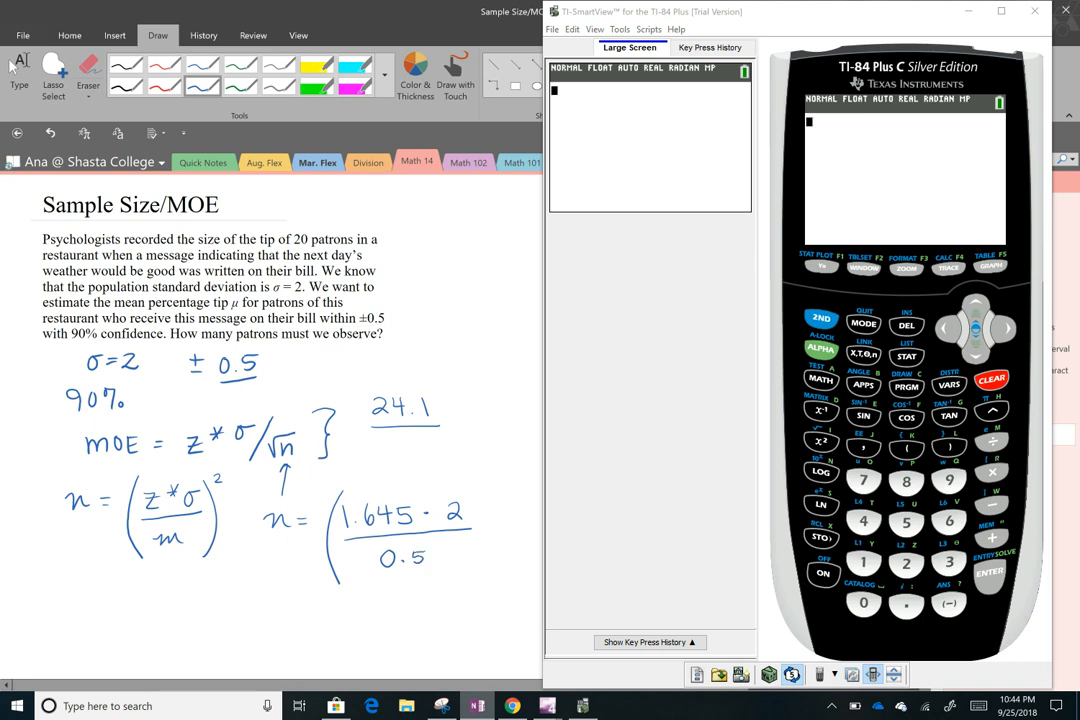
pyautogui.moveTo(464, 490); pyautogui.dragTo(460, 580)
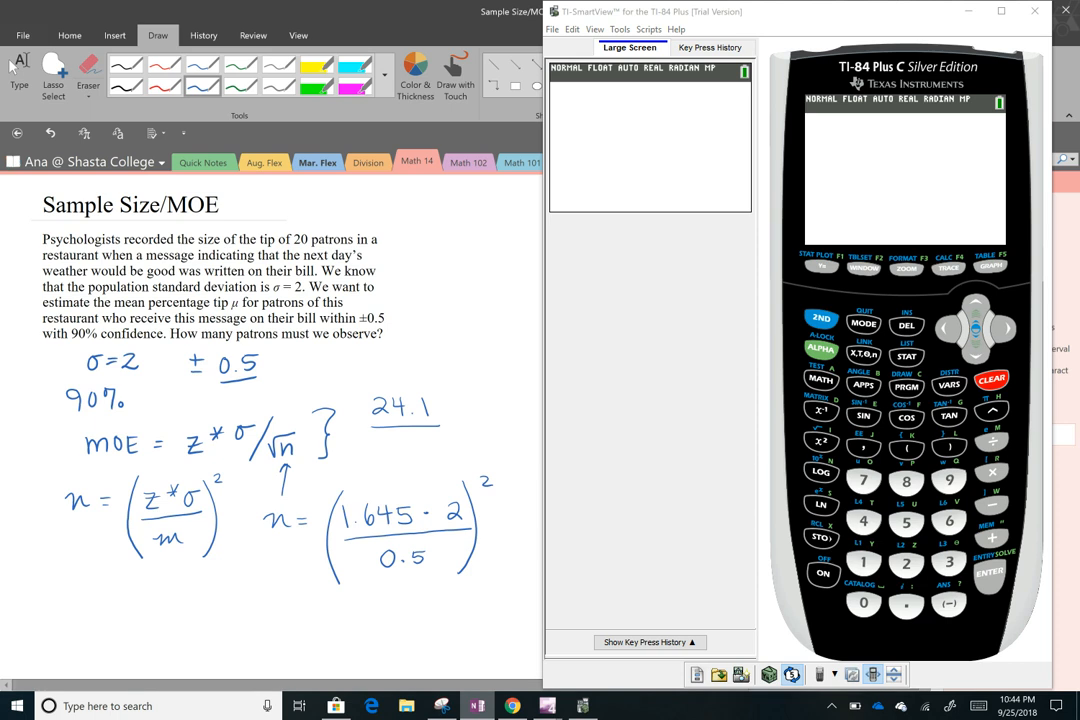
# Enter ((1.645*2)/.5)² on the TI-84 emulator home screen without evaluating.
pyautogui.click(904, 448)
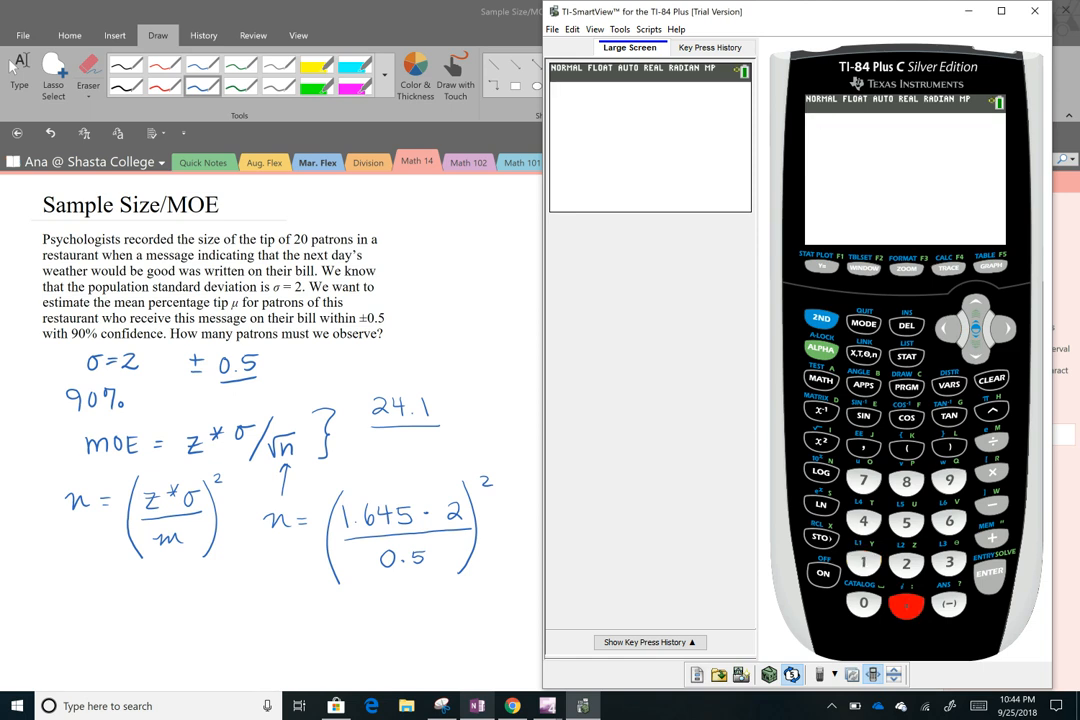
pyautogui.click(906, 520)
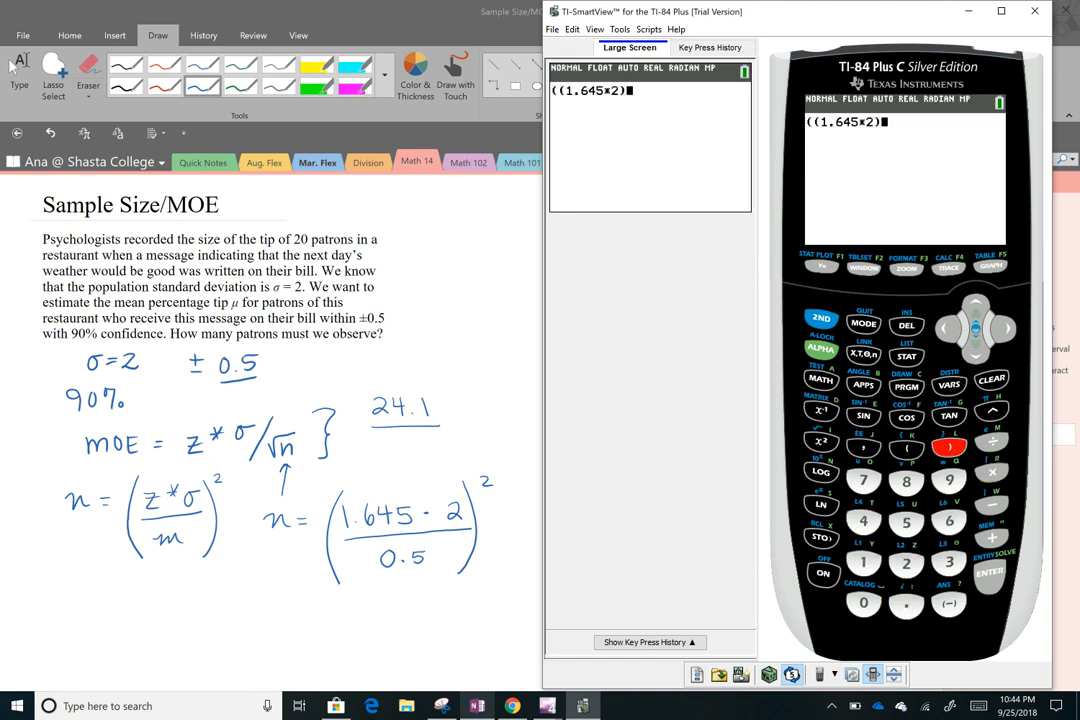
pyautogui.click(992, 442)
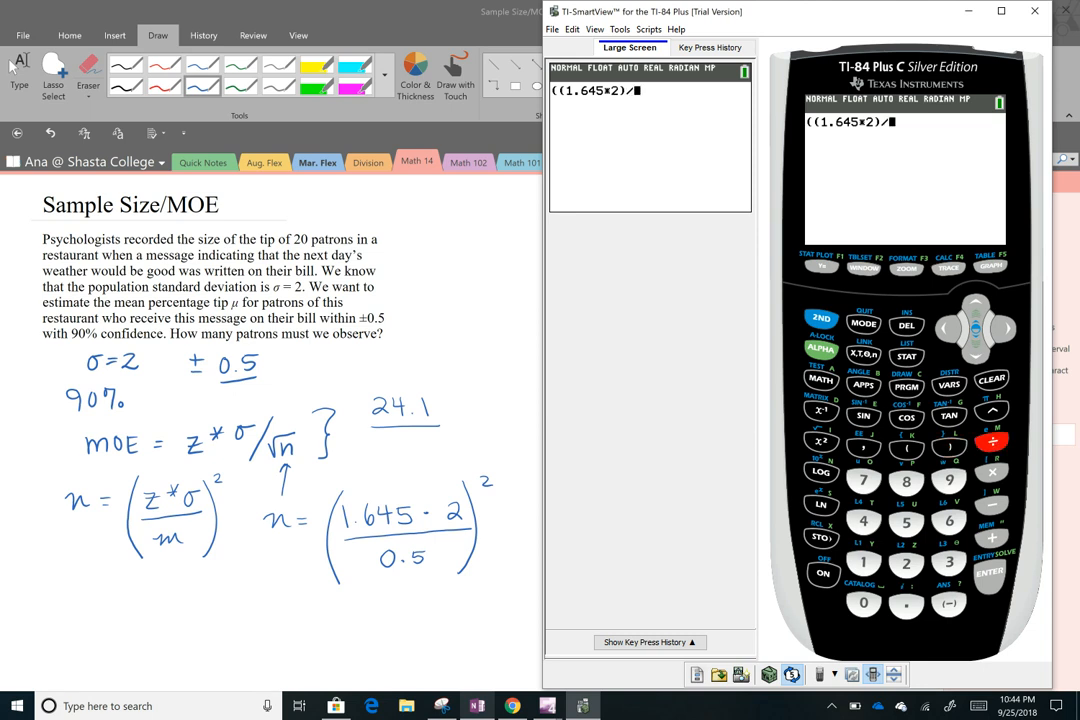
pyautogui.click(904, 524)
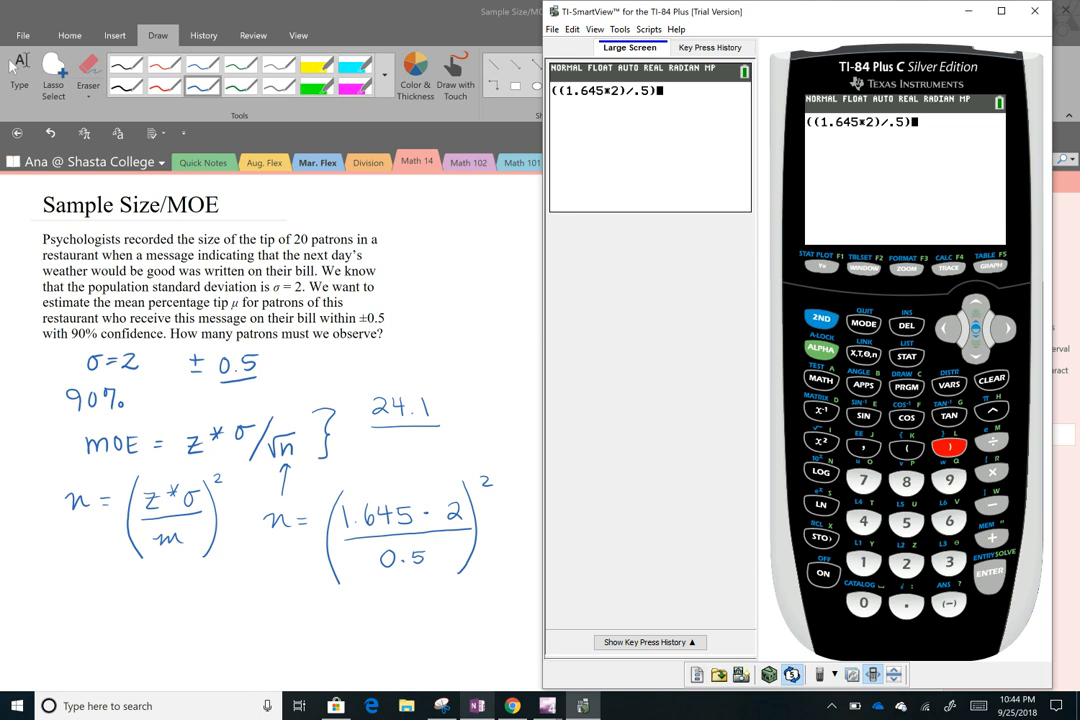
pyautogui.click(820, 442)
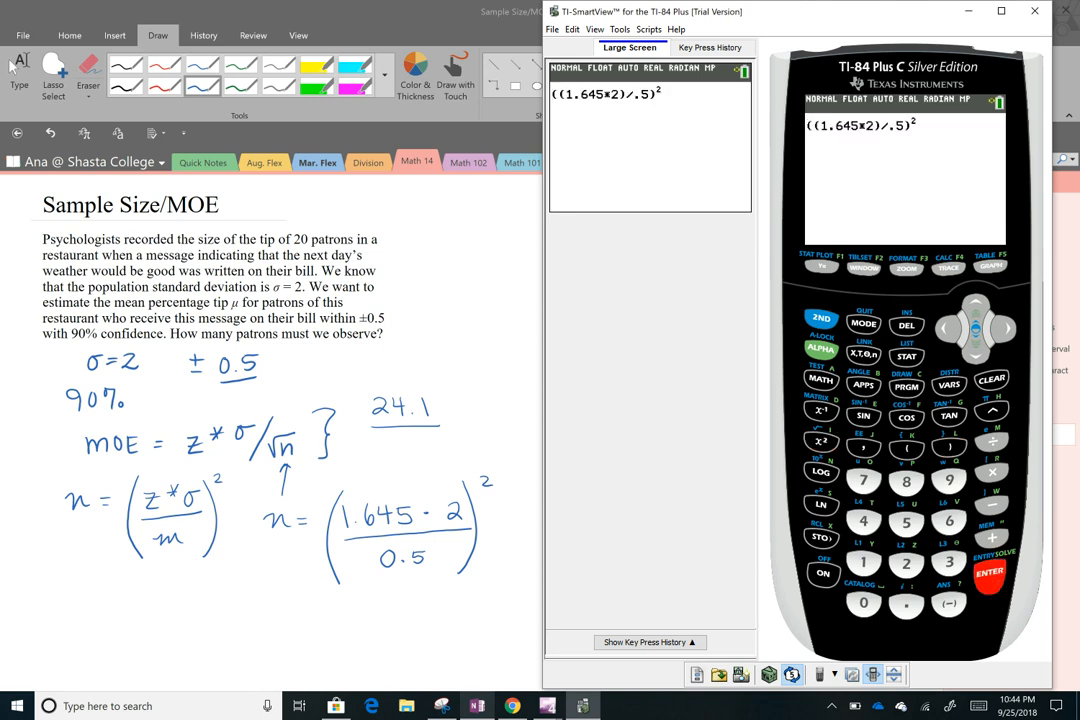